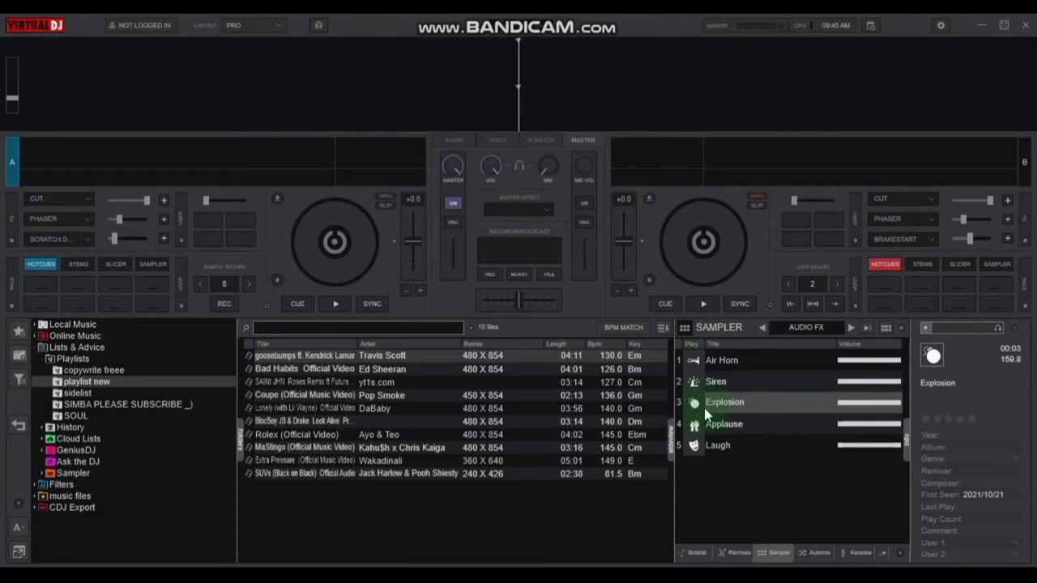
{"action": "mouse_move", "coordinate": [667, 479]}
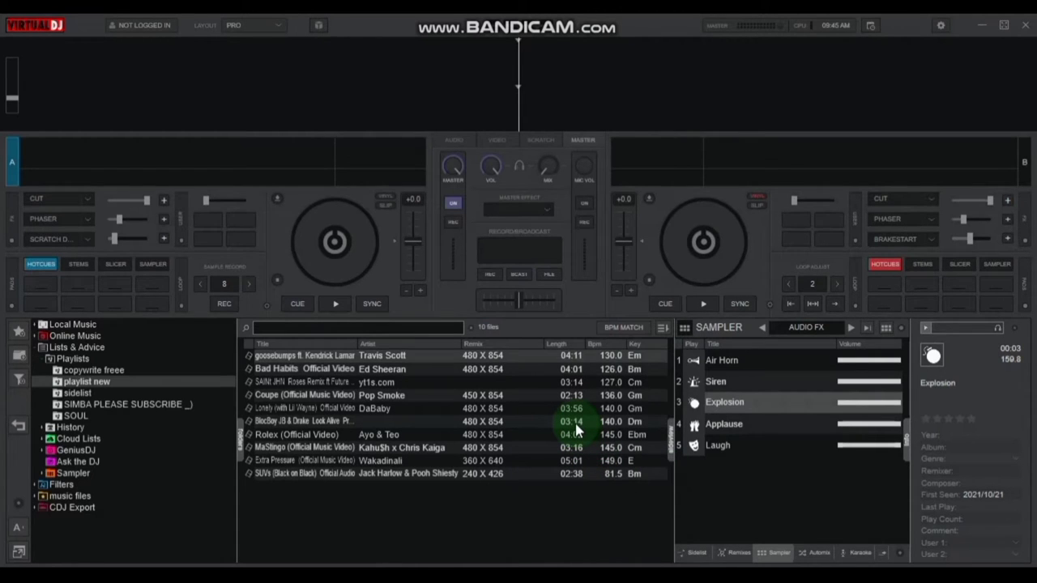
Step: Check the sample bank list and keep the AUDIO FX bank selected
{"action": "left_click", "coordinate": [805, 327]}
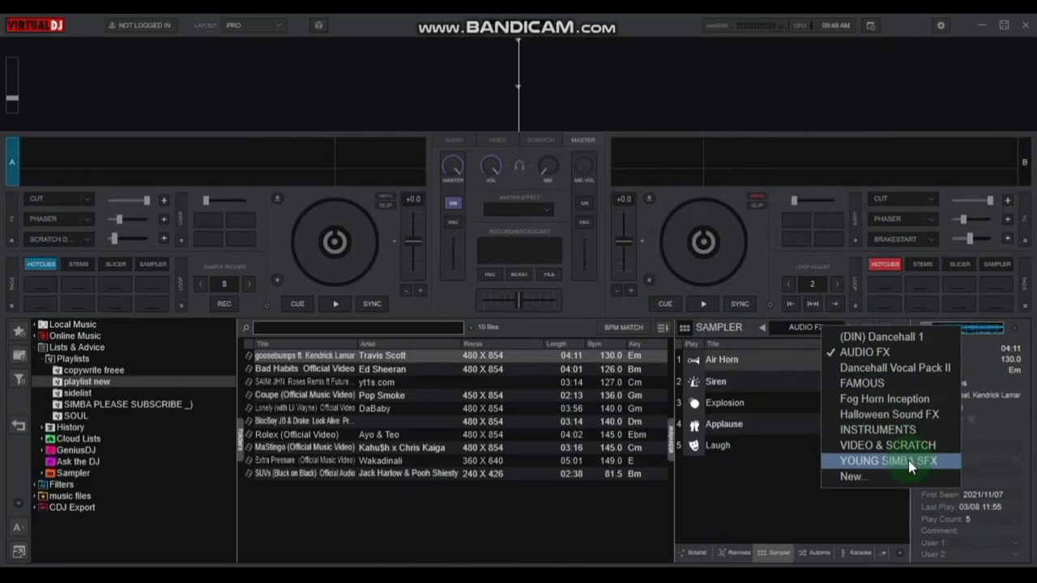
{"action": "left_click", "coordinate": [888, 460]}
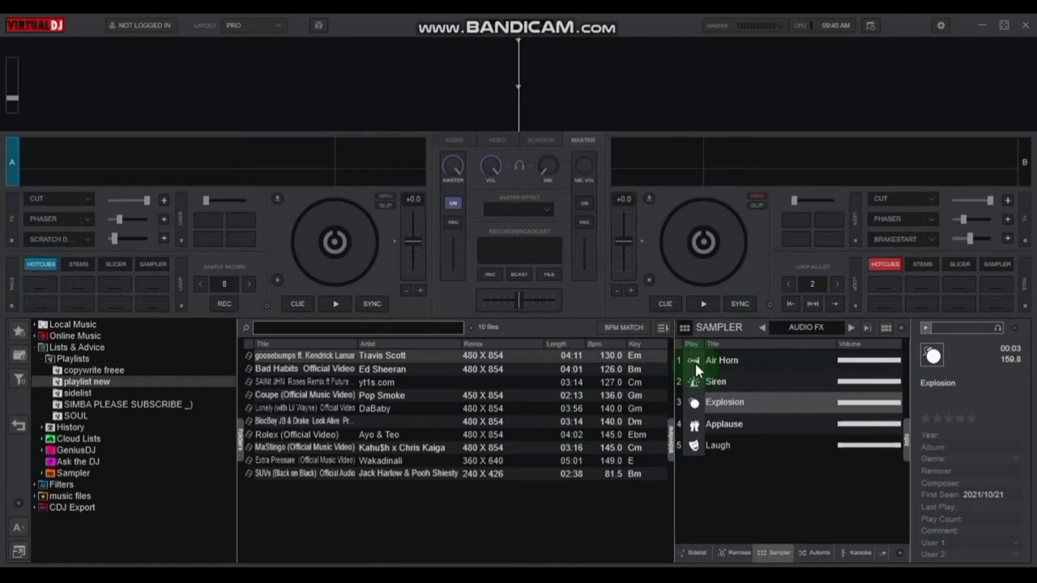
Step: Trigger the Air Horn, Siren and Explosion pads from the Audio FX bank in turn
{"action": "left_click", "coordinate": [694, 360]}
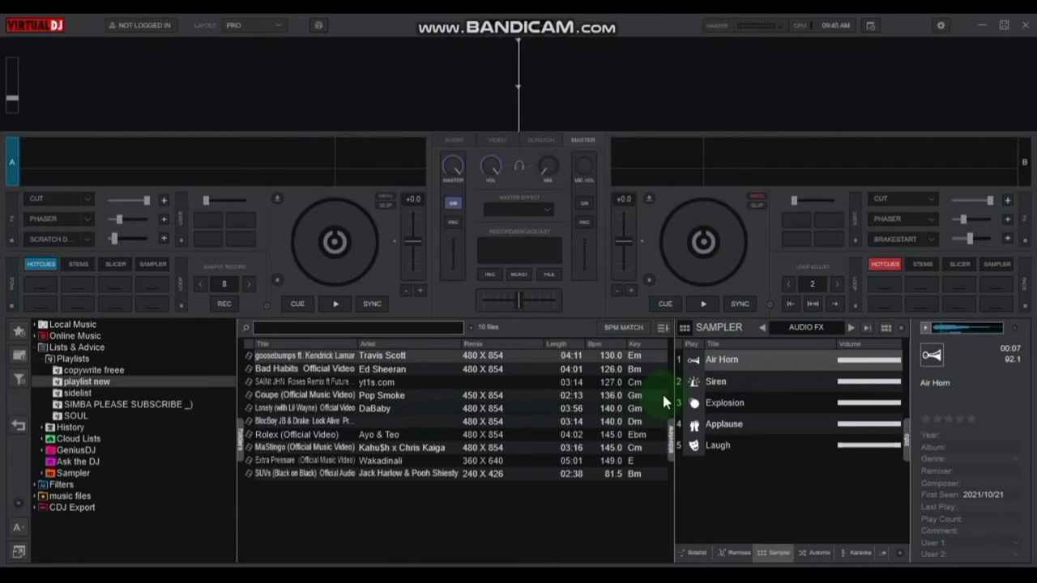
{"action": "left_click", "coordinate": [693, 381]}
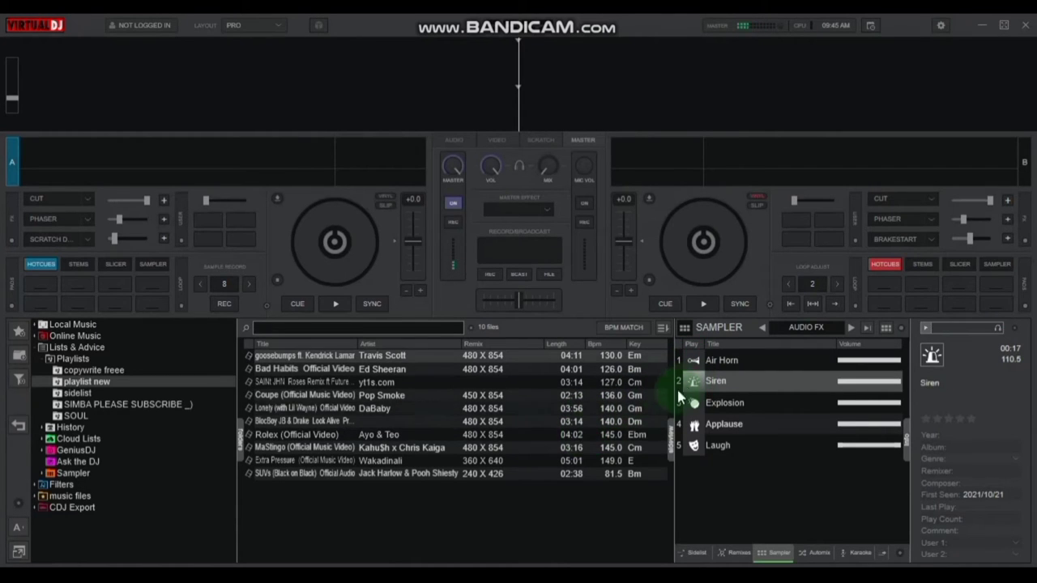
{"action": "left_click", "coordinate": [722, 402]}
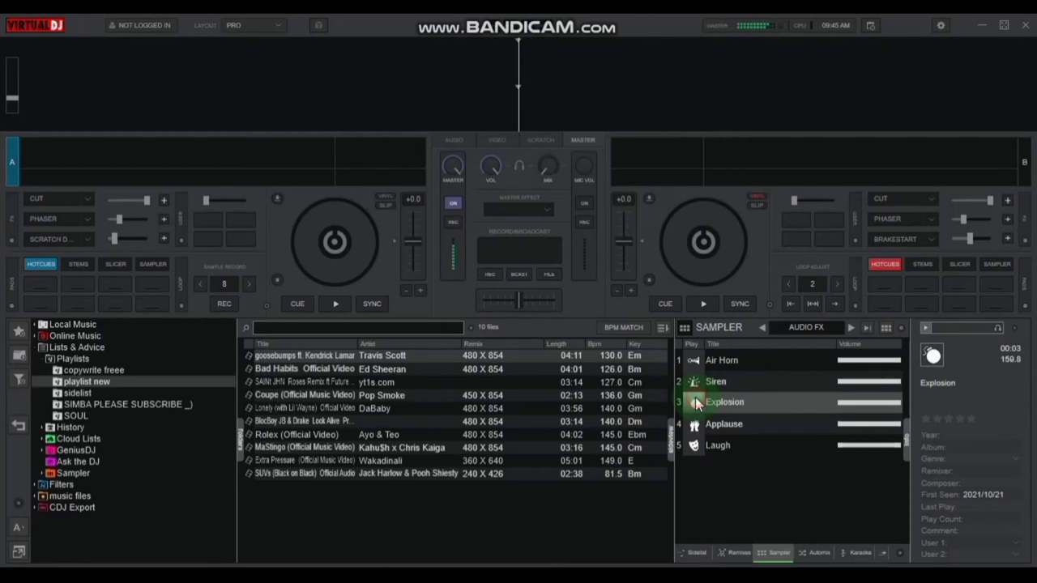
Step: Go to the MAPPING section of the settings for assigning keys to actions
{"action": "left_click", "coordinate": [694, 402]}
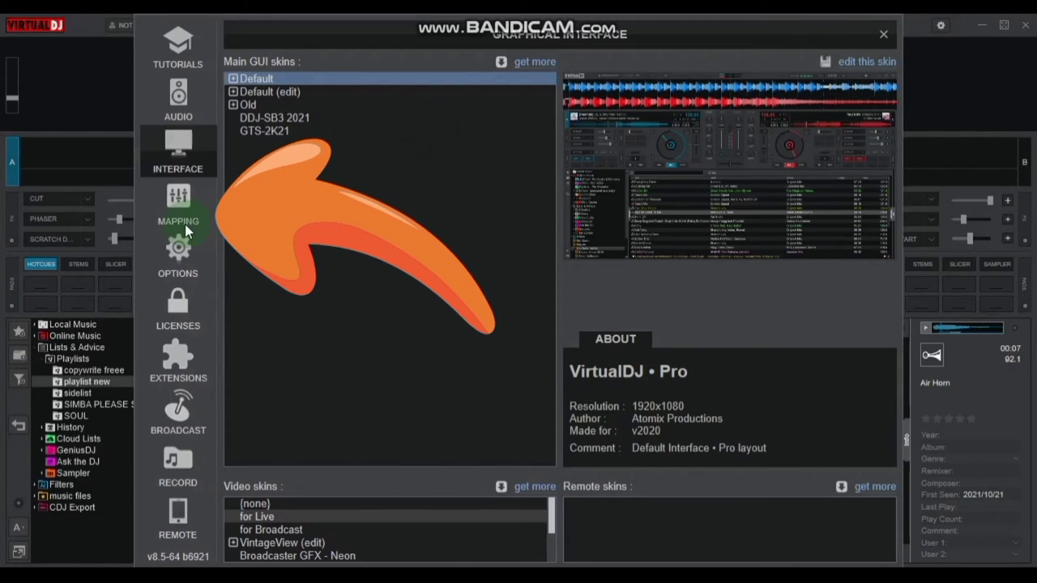
{"action": "left_click", "coordinate": [178, 210]}
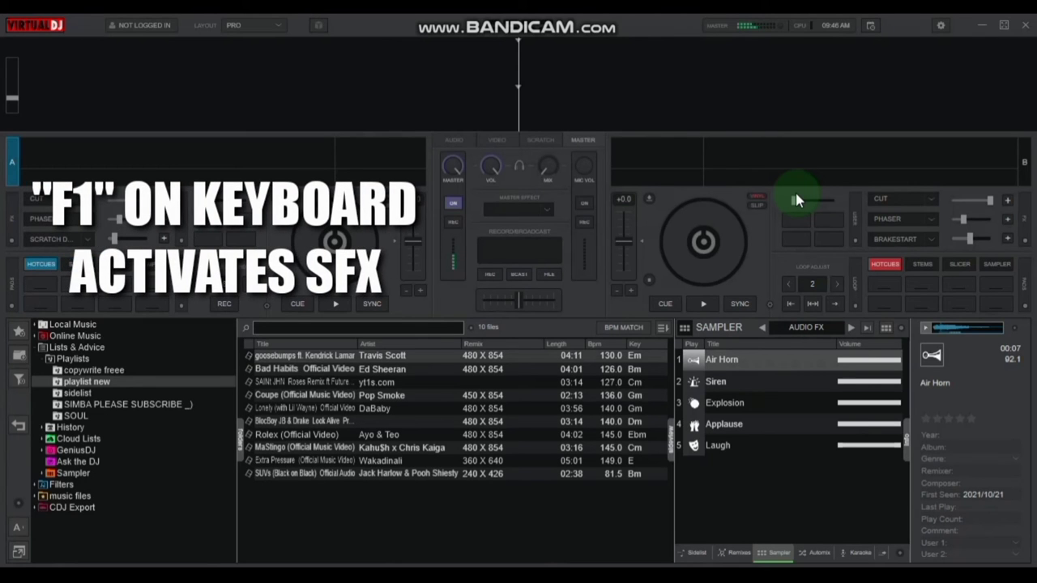
{"action": "key", "text": "f1"}
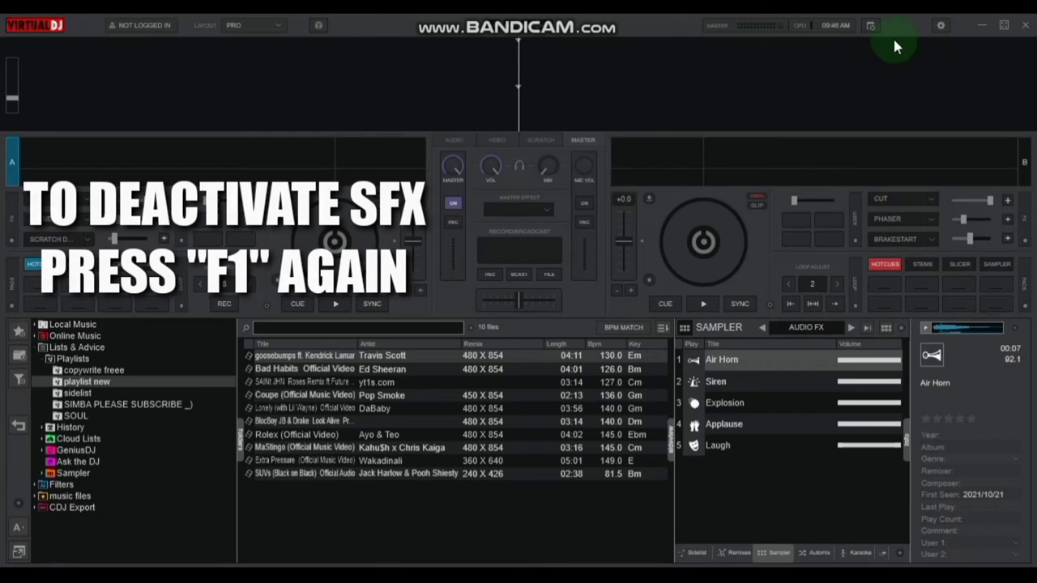
{"action": "left_click", "coordinate": [807, 327]}
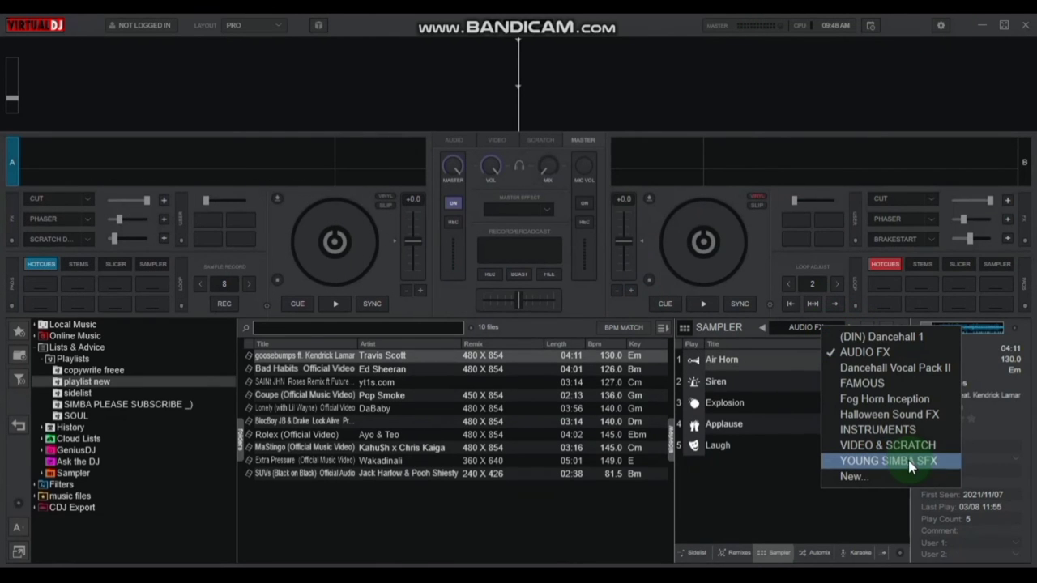
Step: Load the YOUNG SIMBA SFX bank and trigger its fourth sample and 'Effect playing new music'
{"action": "left_click", "coordinate": [888, 460]}
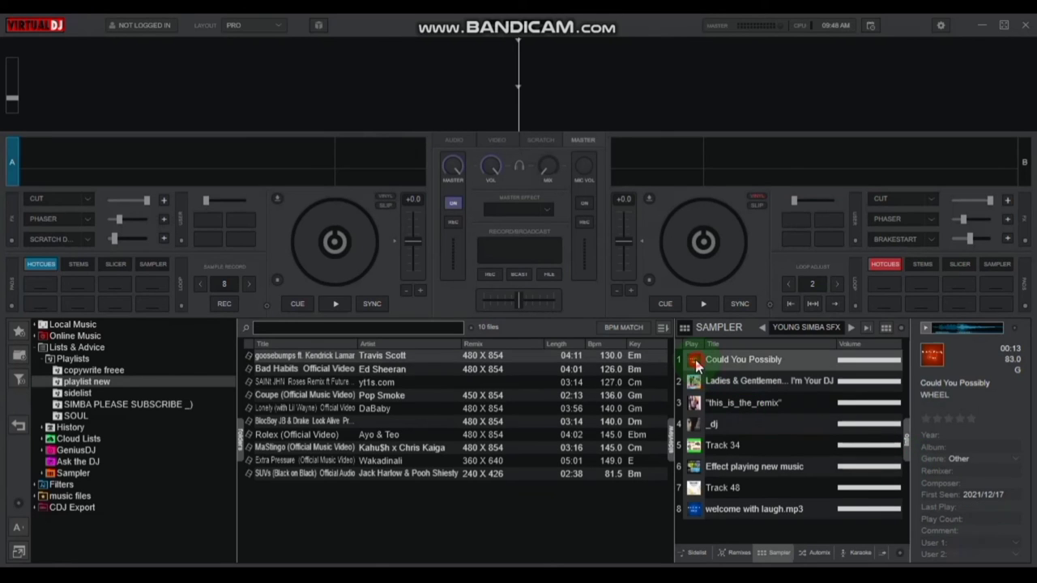
{"action": "left_click", "coordinate": [693, 359]}
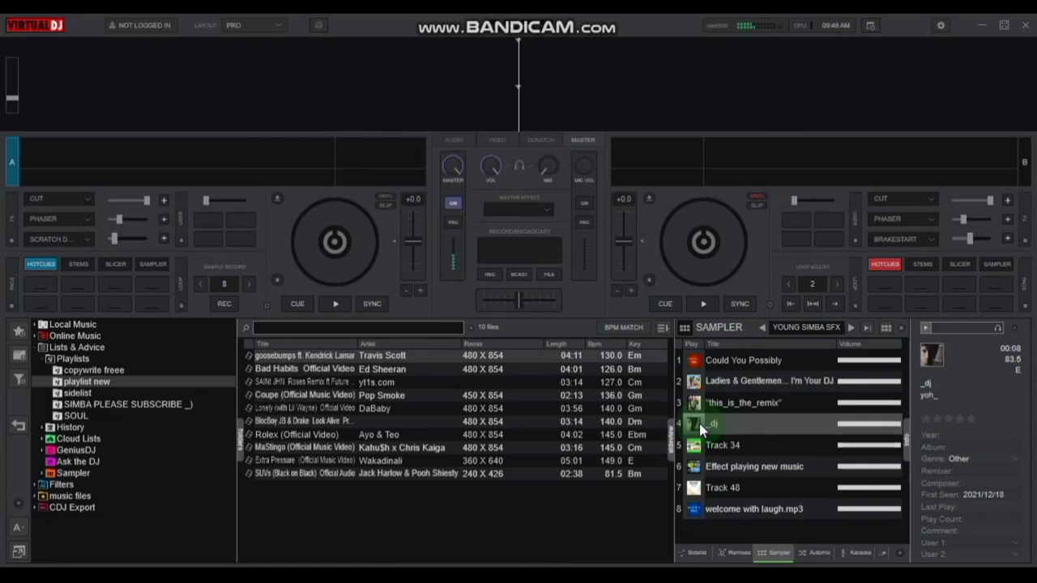
{"action": "left_click", "coordinate": [754, 467]}
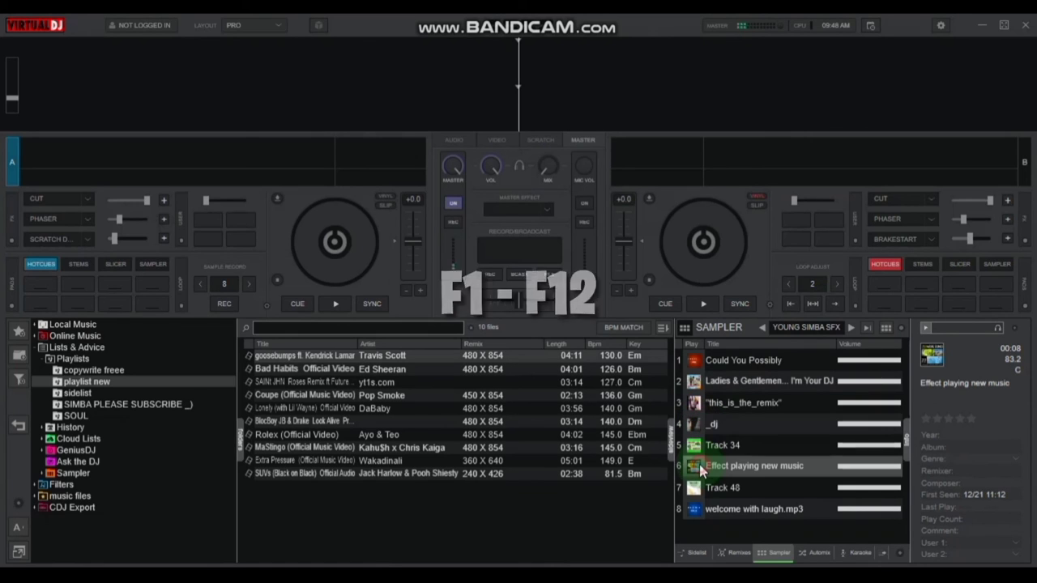